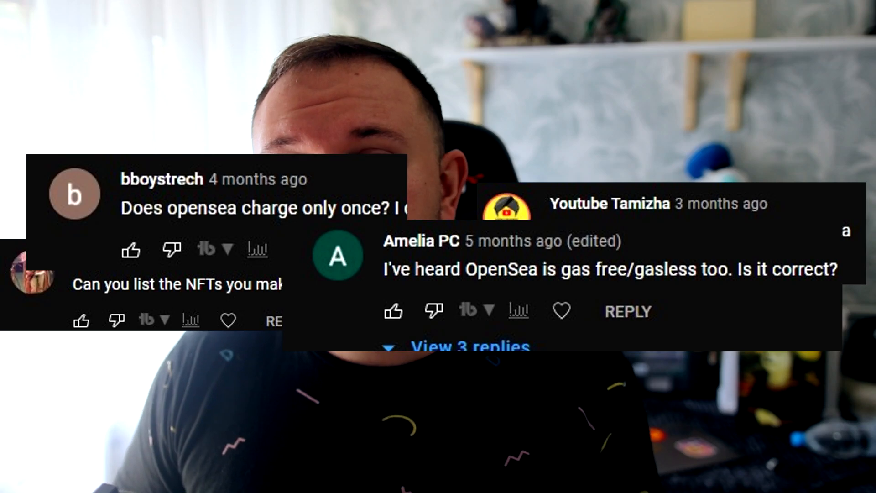
Bring up the MetaMask wallet showing Account 2 on Ethereum Mainnet with 0 ETH
click(743, 69)
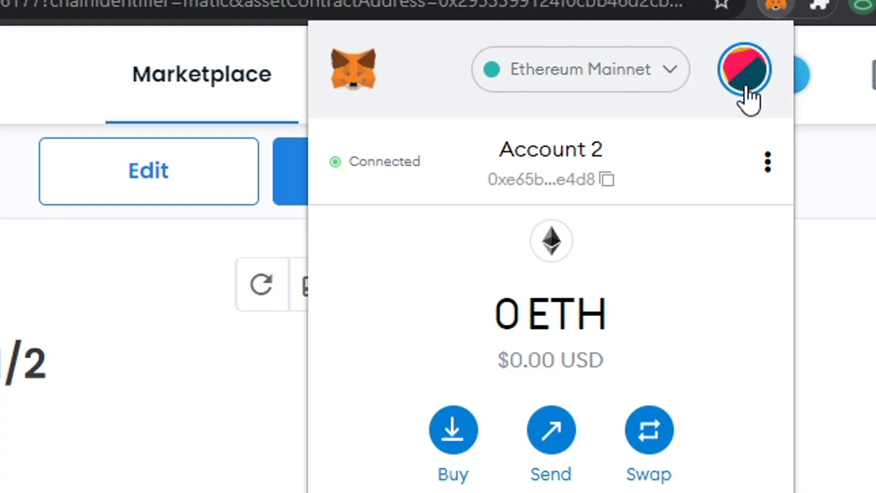
Switch MetaMask to Matic Mainnet and return to The Mindblow Avatar item page
click(744, 69)
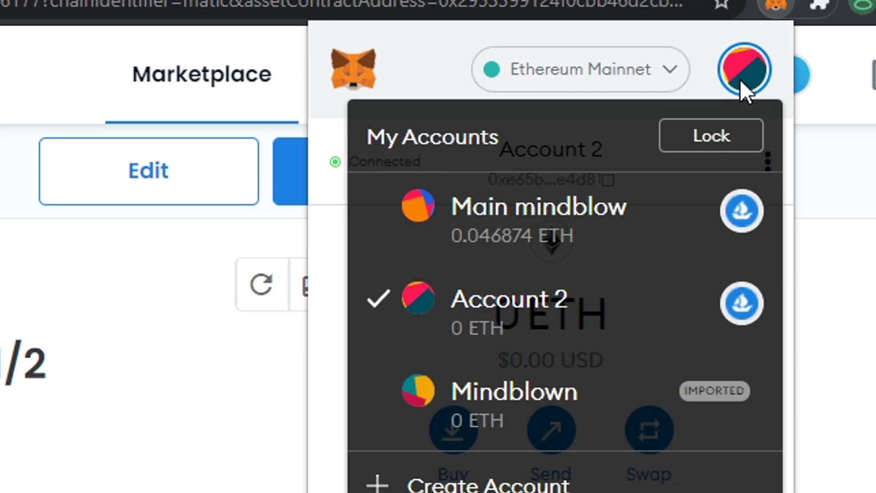
click(509, 299)
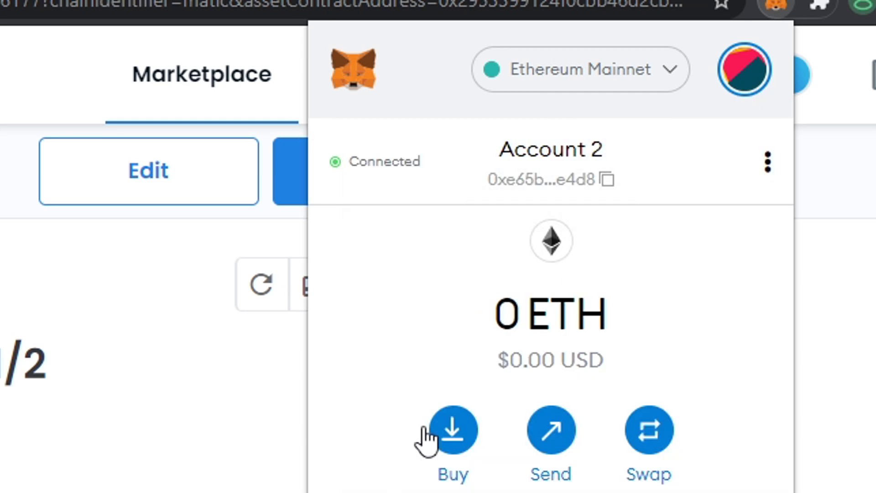
click(579, 69)
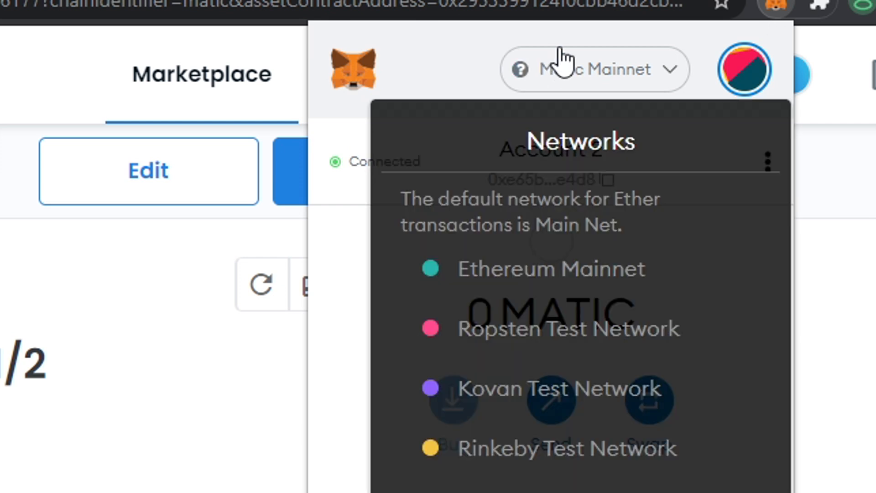
click(559, 269)
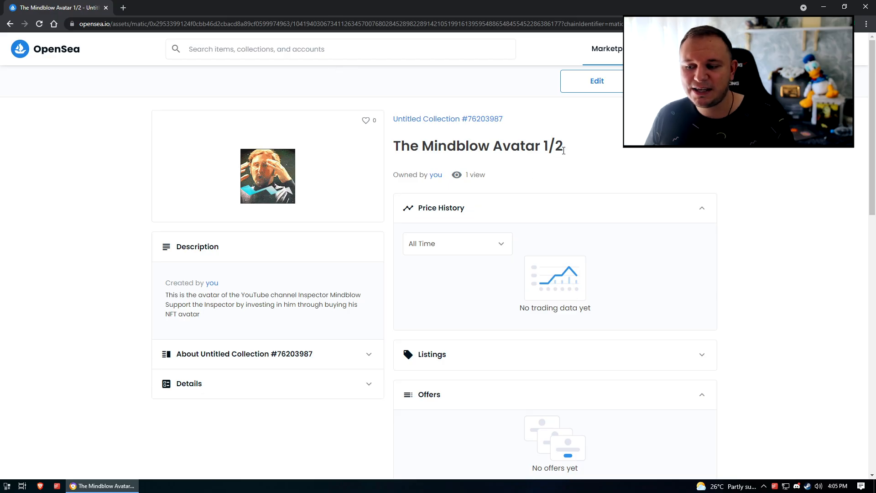
double_click(555, 146)
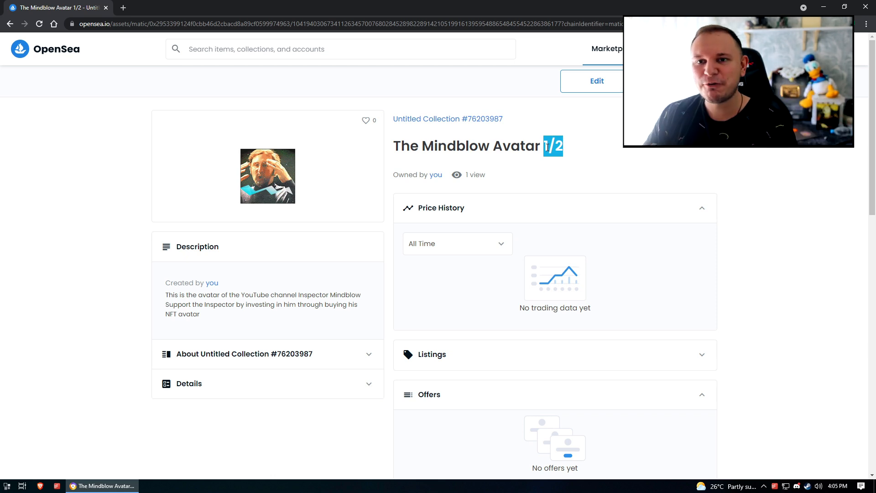
mouse_move(291, 212)
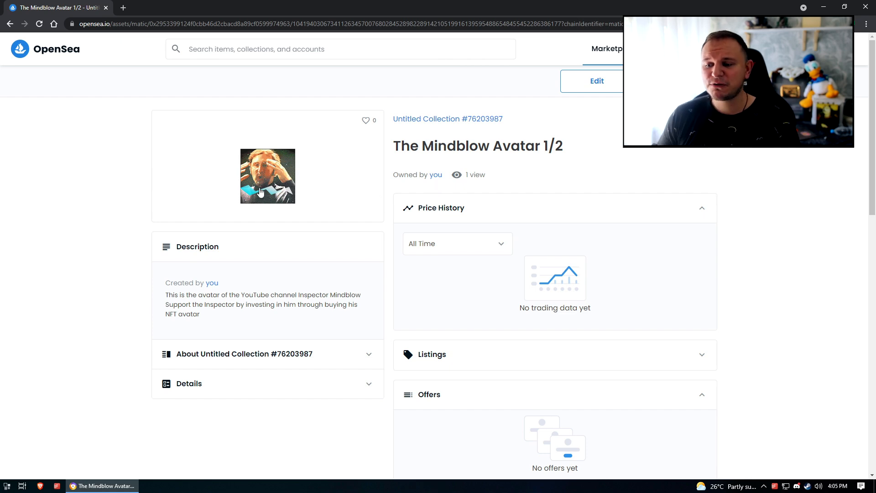
mouse_move(576, 88)
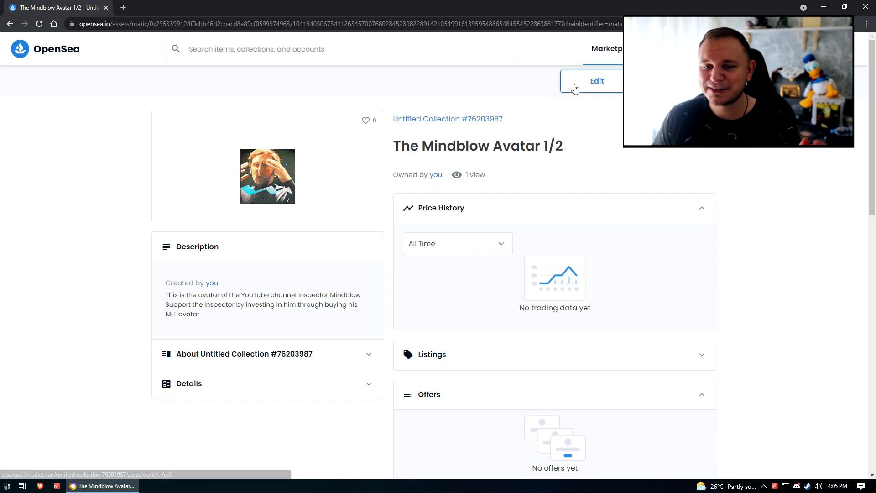
From the OpenSea home page, start the Create new item form with the avatar image loaded
click(45, 49)
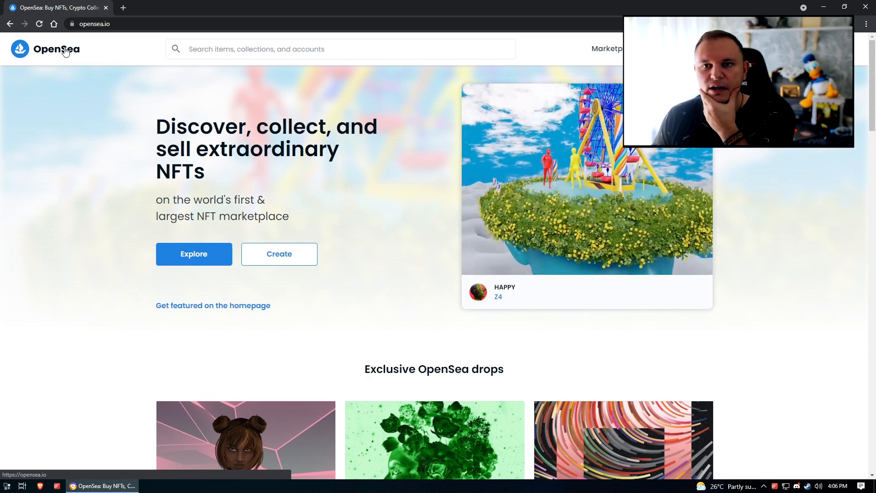
click(278, 254)
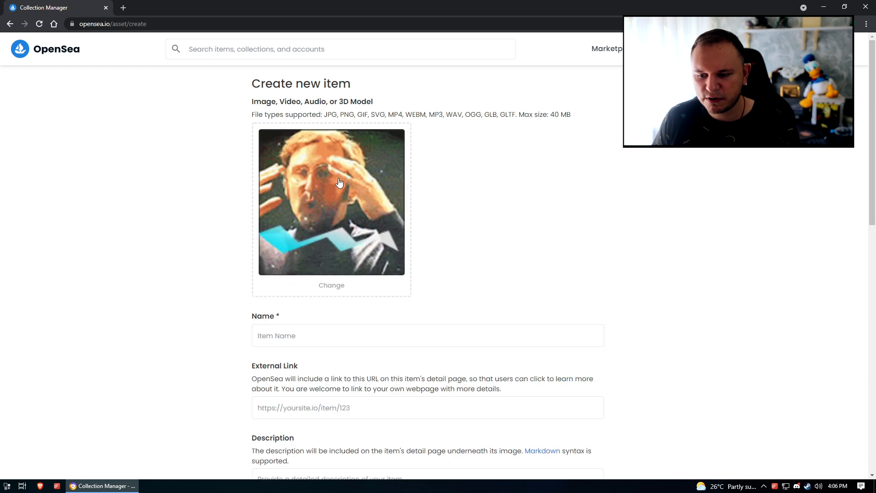
mouse_move(333, 201)
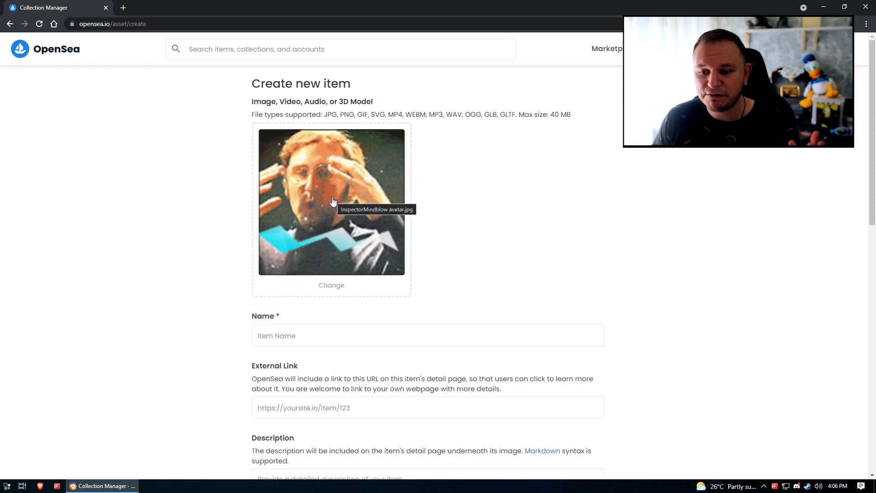
Name the item 'The Mindblow Experience', link the YouTube channel and enter the mindblow description
scroll(down, 3)
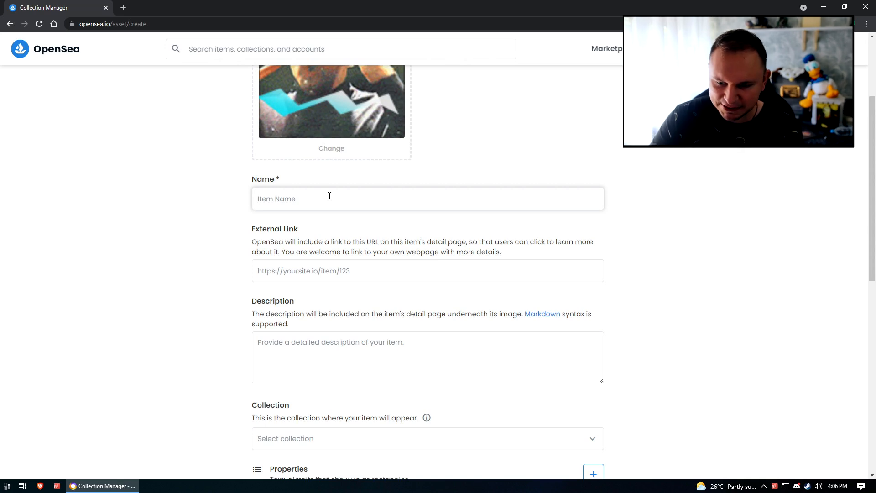
text(The Mindblow Experience)
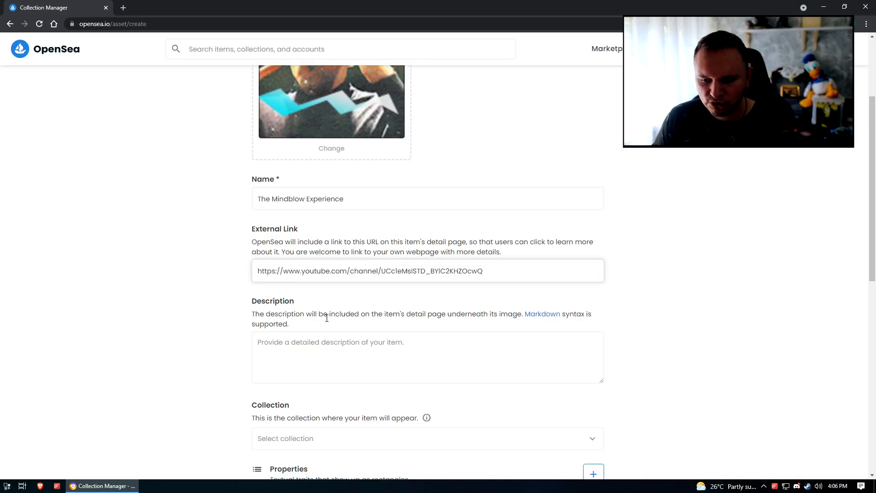
scroll(down, 3)
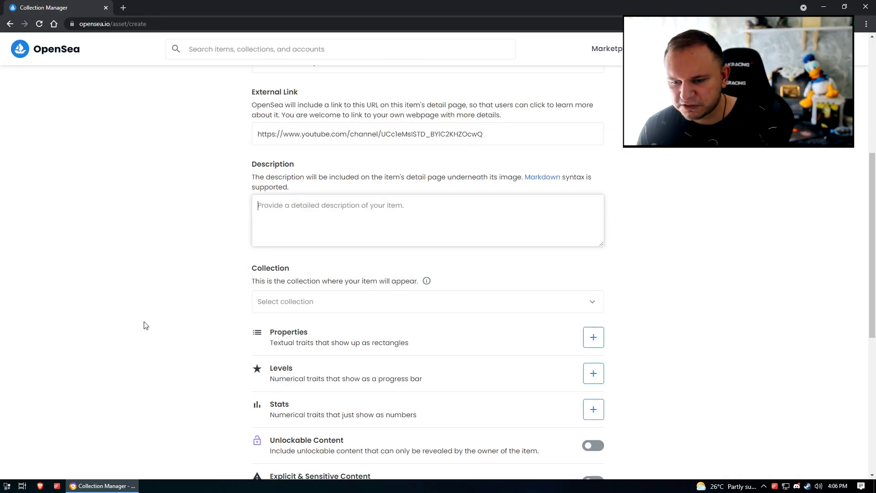
text(This is the mindblow experience, once you've experienced the mindblow, there will never be anything like it in your life. There's no other feeling like that,)
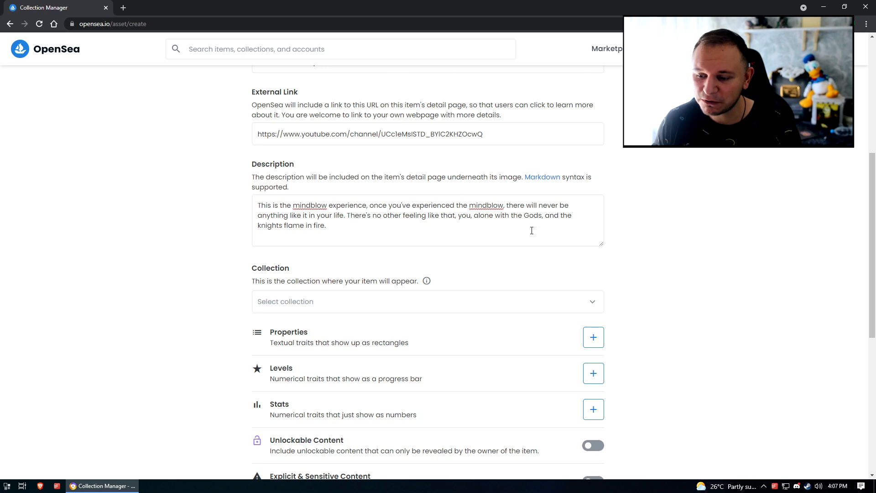
Review the available collections and leave the item without a collection
scroll(down, 3)
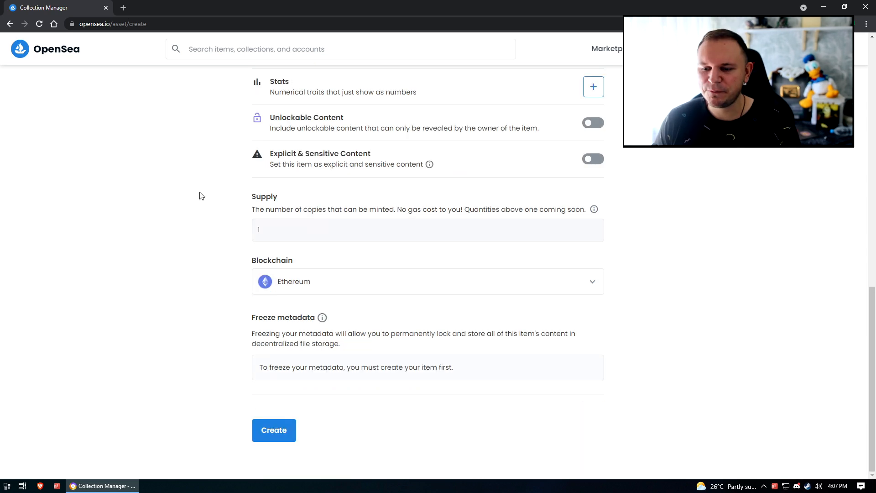
scroll(up, 3)
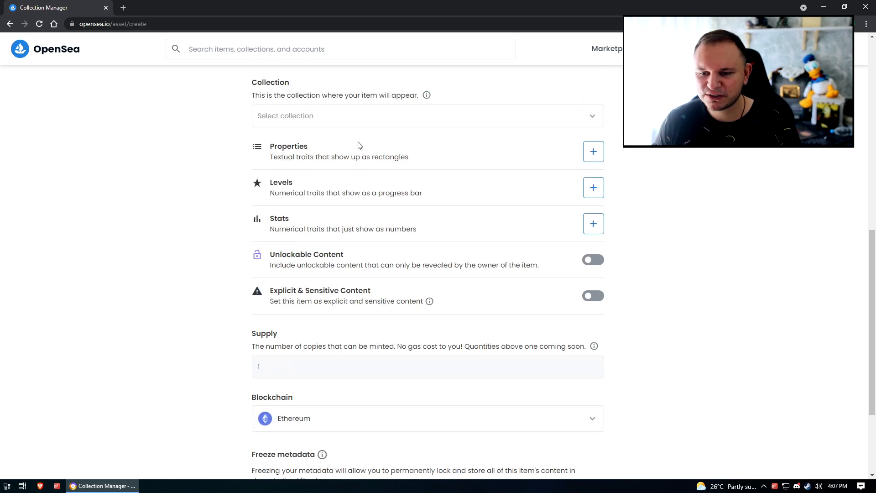
click(427, 116)
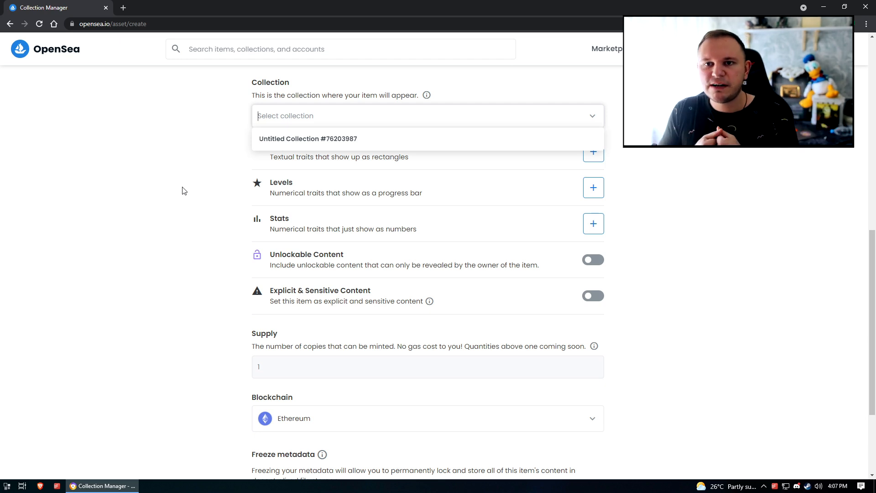
mouse_move(186, 177)
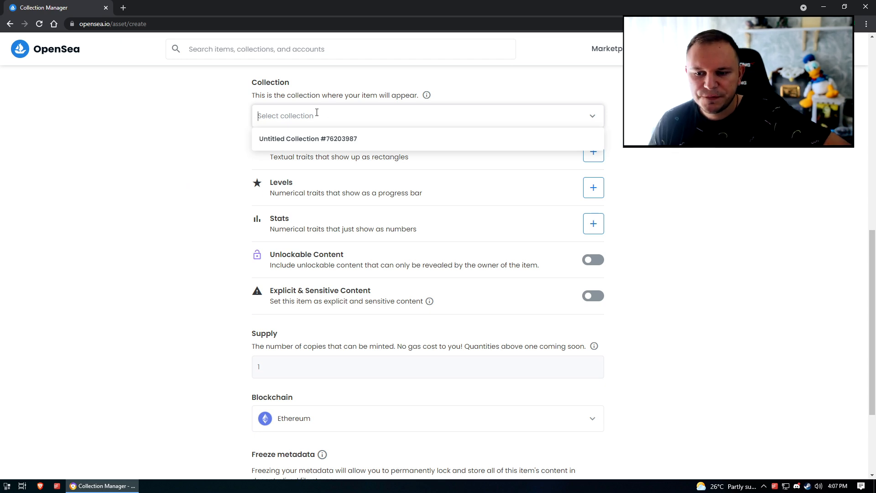
click(303, 197)
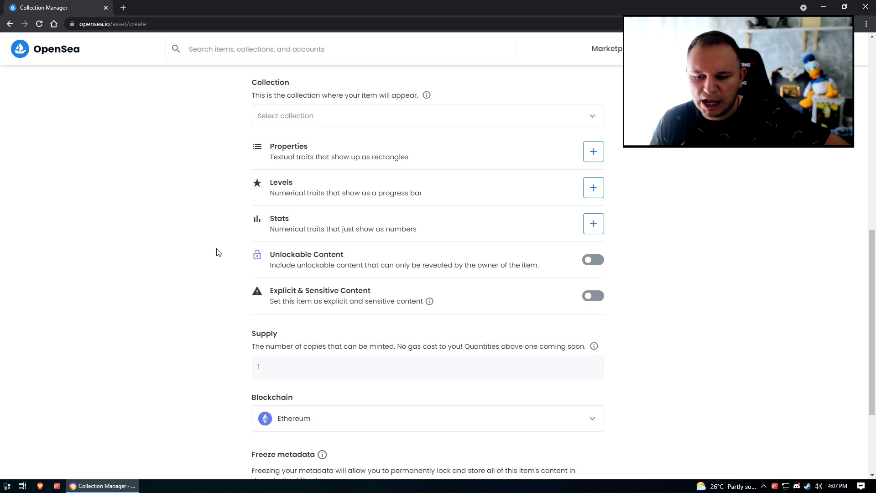
Choose Polygon as blockchain with supply 1 and mint the item
scroll(down, 3)
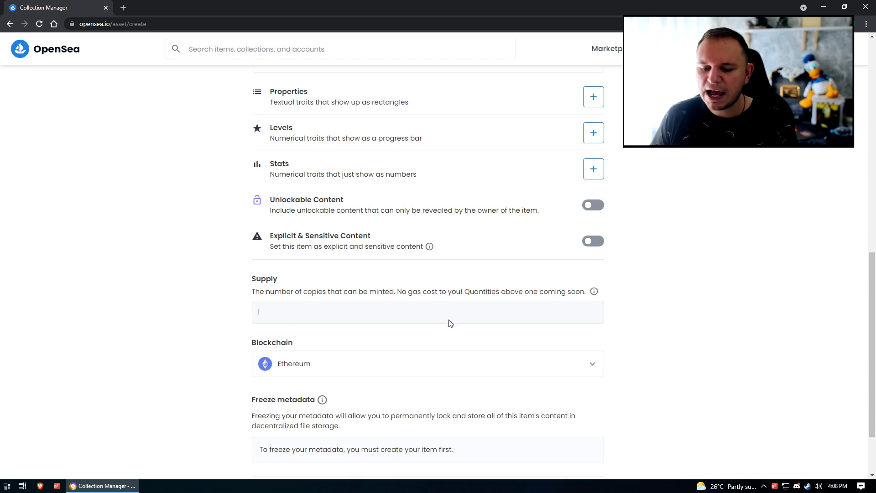
scroll(down, 3)
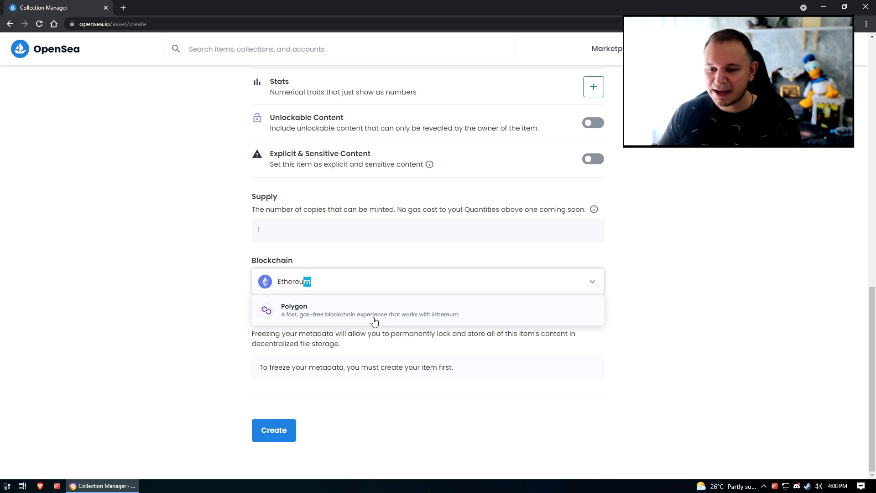
mouse_move(369, 318)
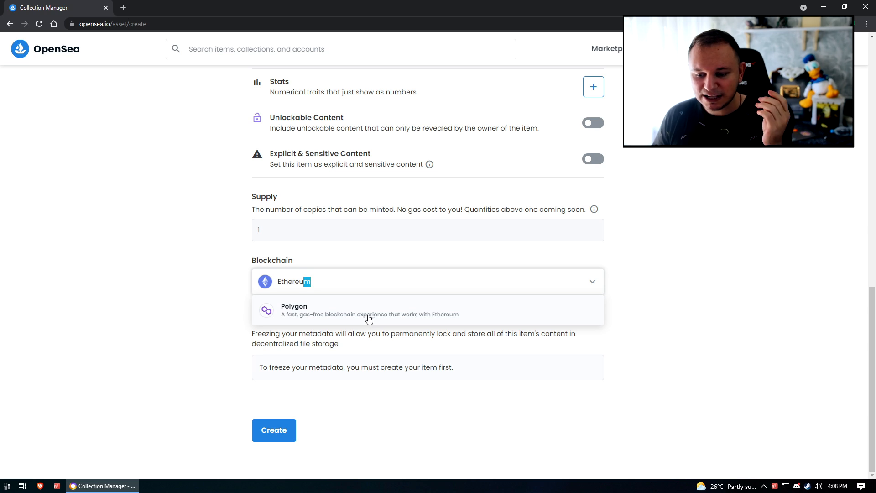
click(368, 312)
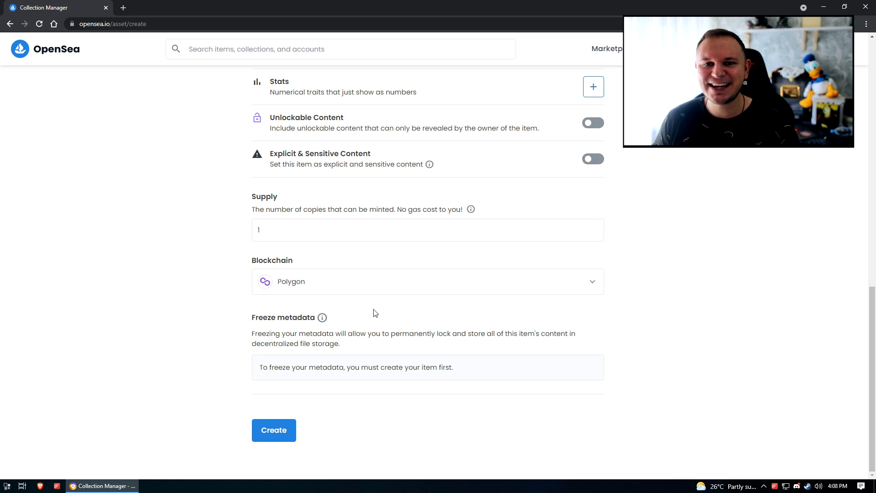
mouse_move(614, 183)
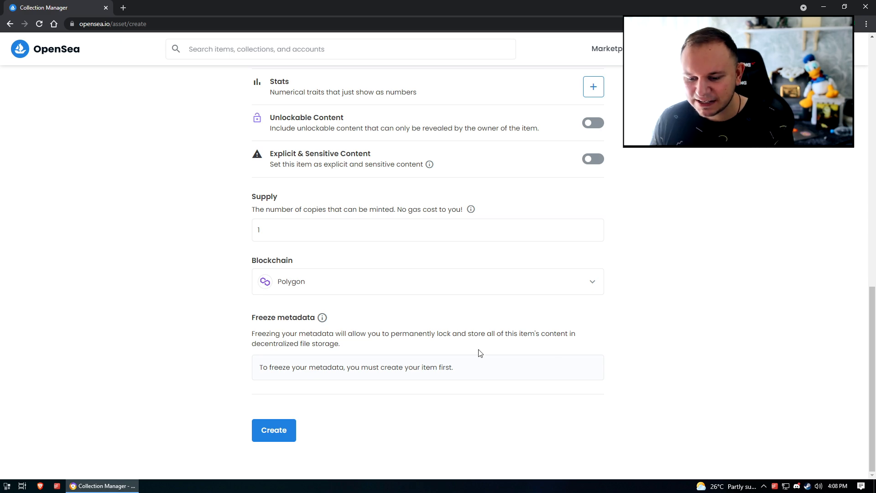
click(273, 430)
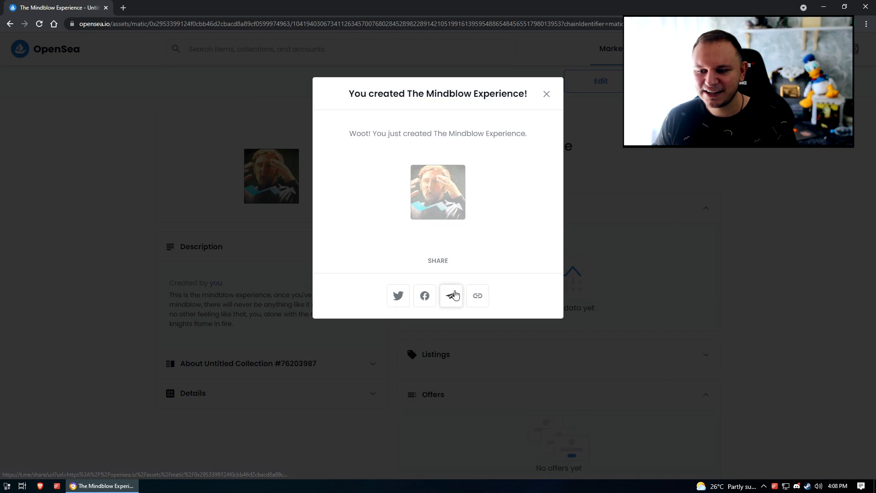
mouse_move(425, 296)
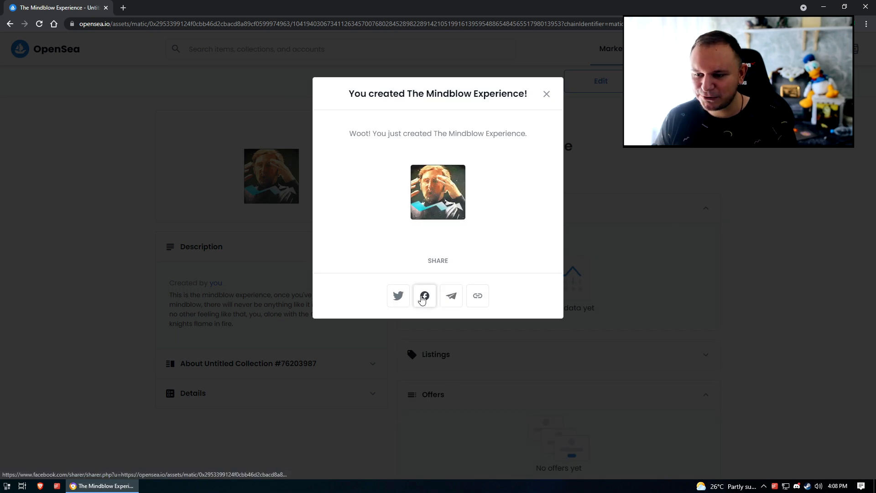
mouse_move(398, 296)
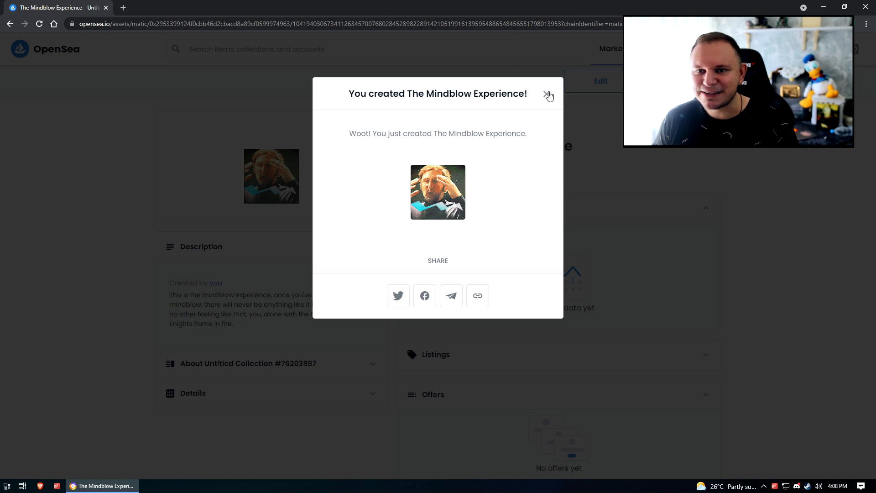
Dismiss the created message and start a sale with a price of 0.01 ETH, earning 0.0097 after fees
click(549, 94)
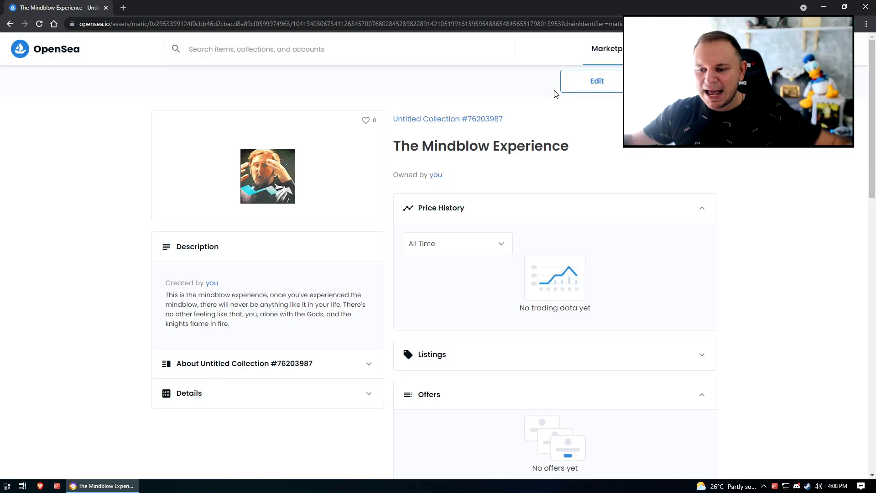
click(554, 208)
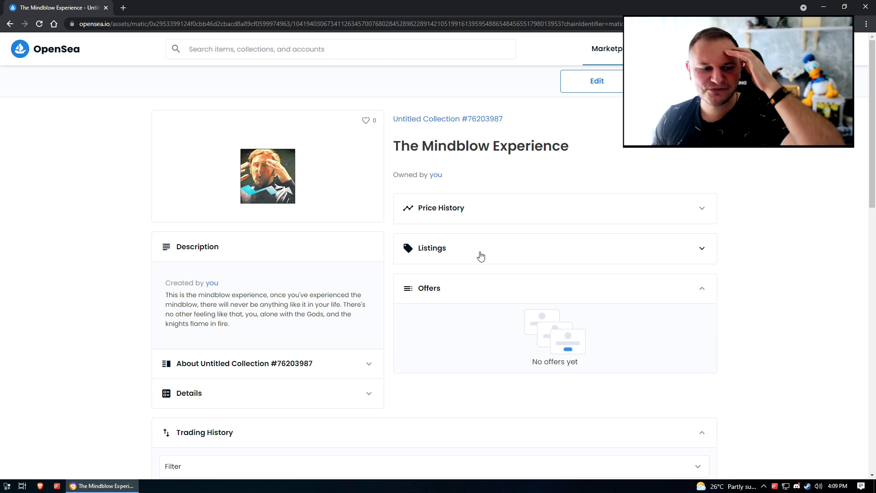
mouse_move(591, 172)
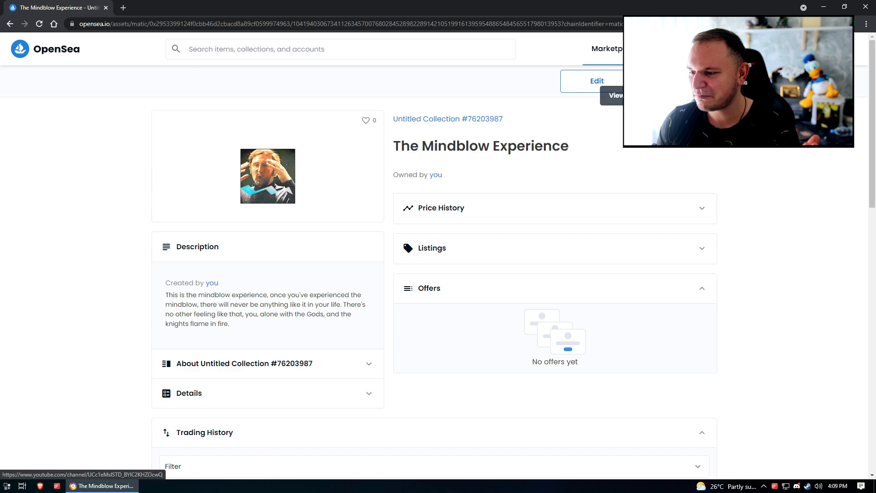
click(596, 81)
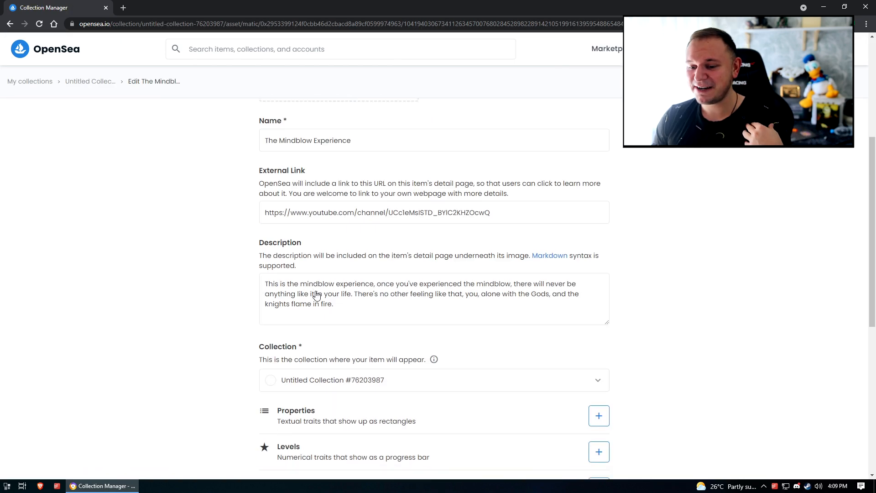
scroll(down, 3)
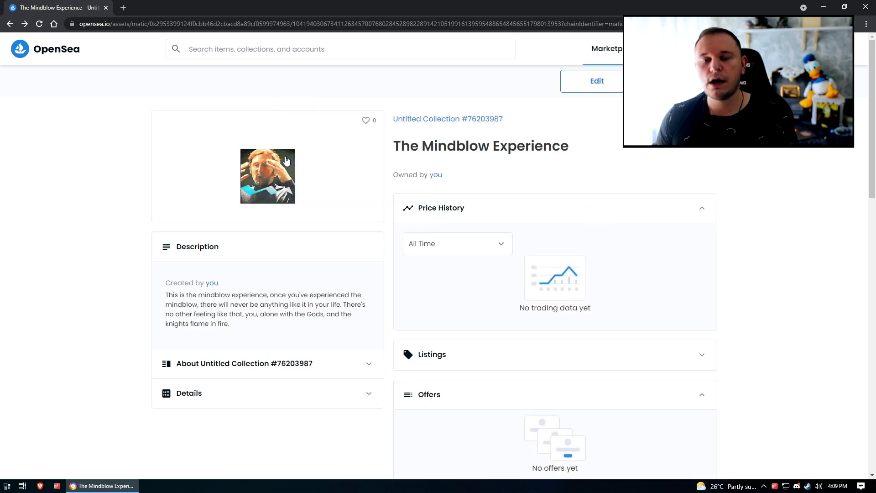
mouse_move(328, 163)
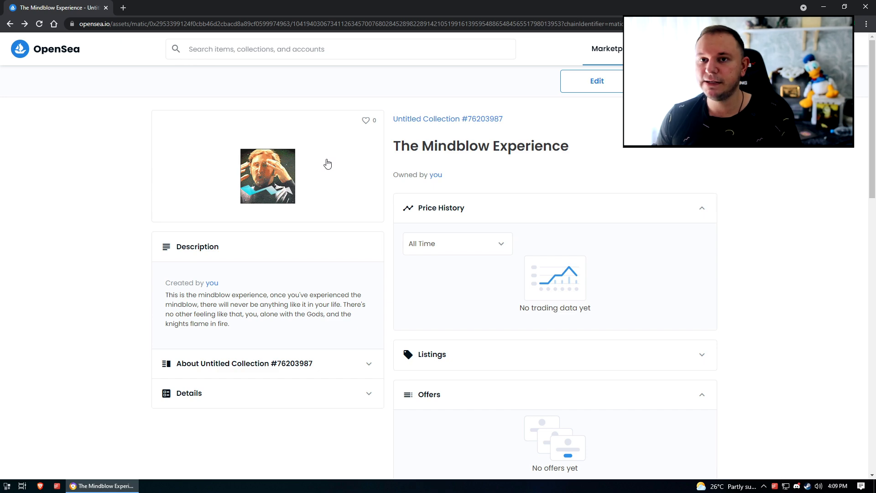
mouse_move(515, 170)
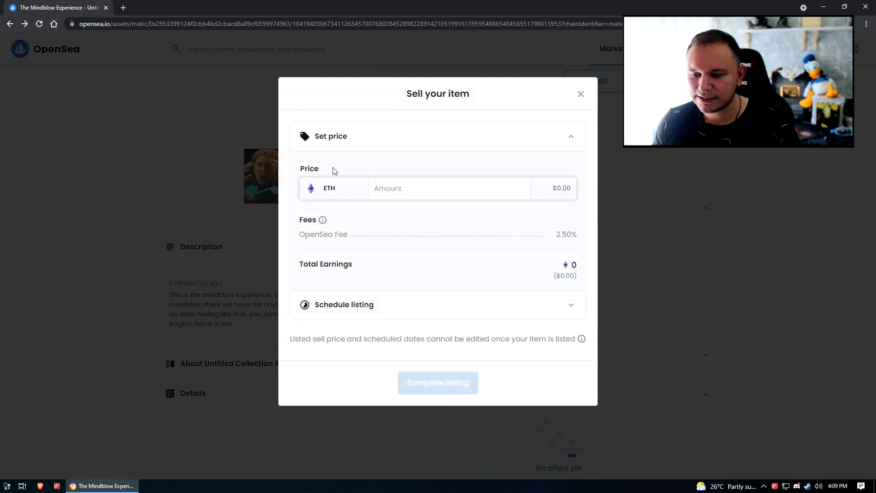
text(0.01)
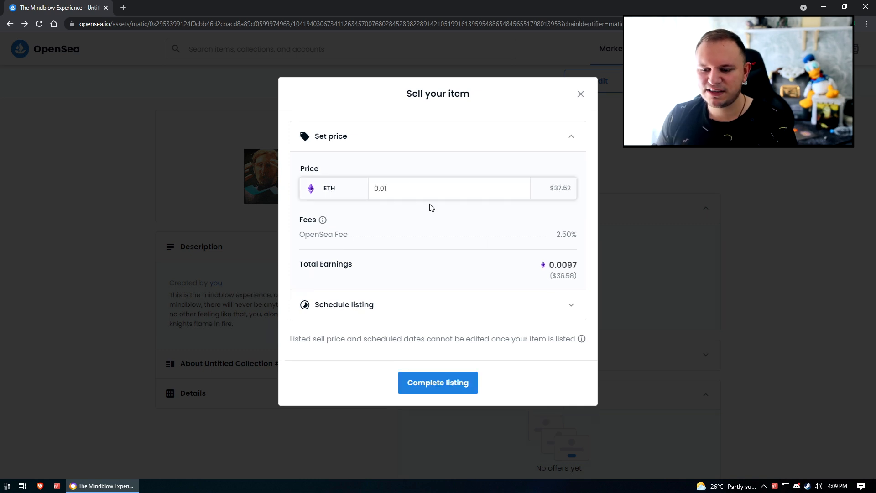
mouse_move(461, 232)
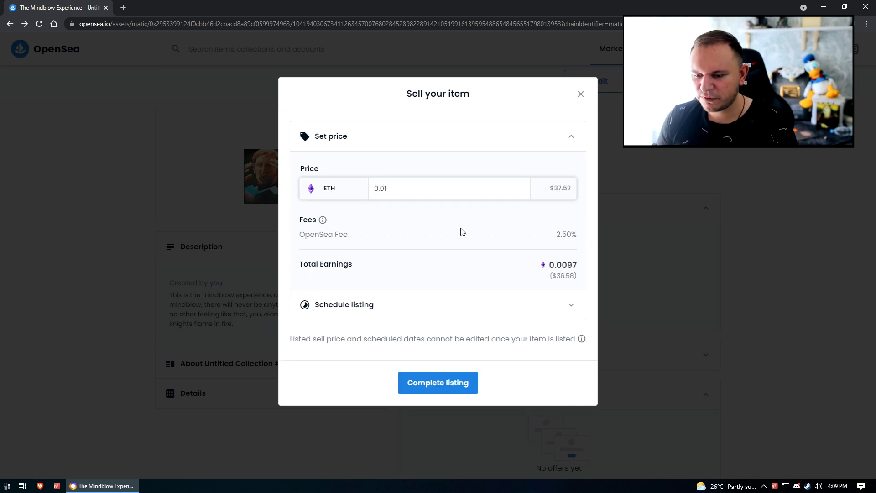
mouse_move(323, 220)
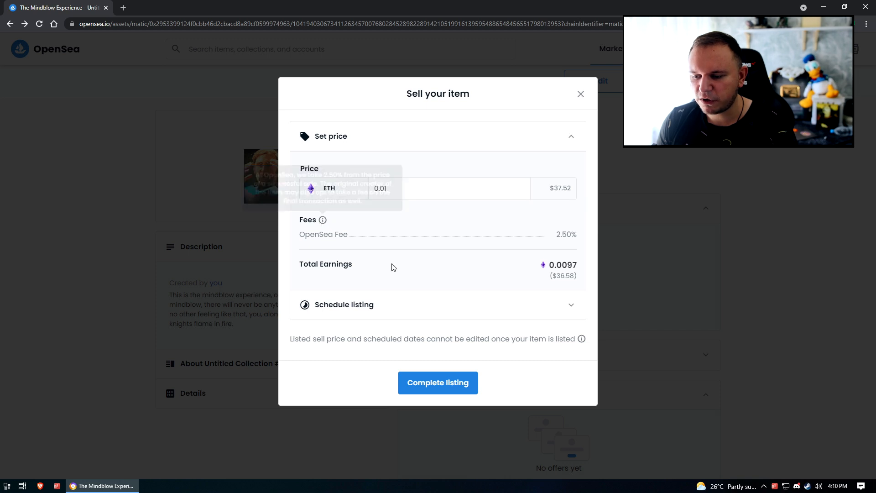
mouse_move(324, 220)
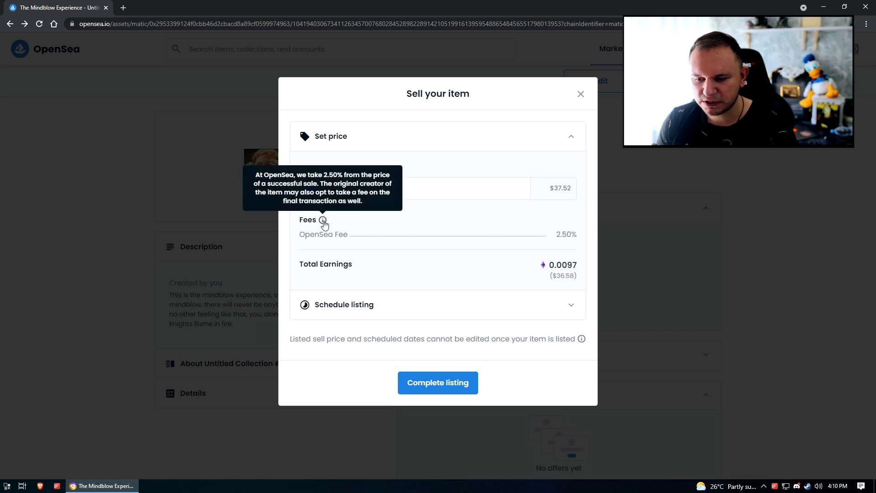
mouse_move(578, 289)
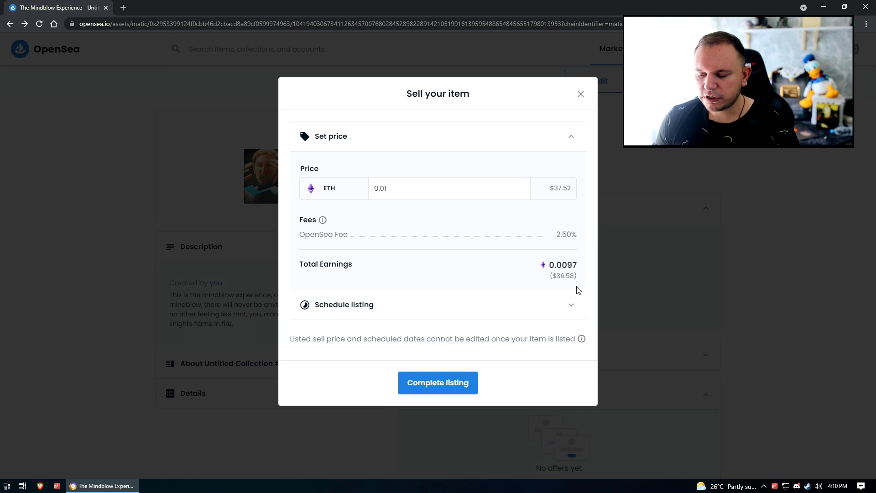
mouse_move(561, 193)
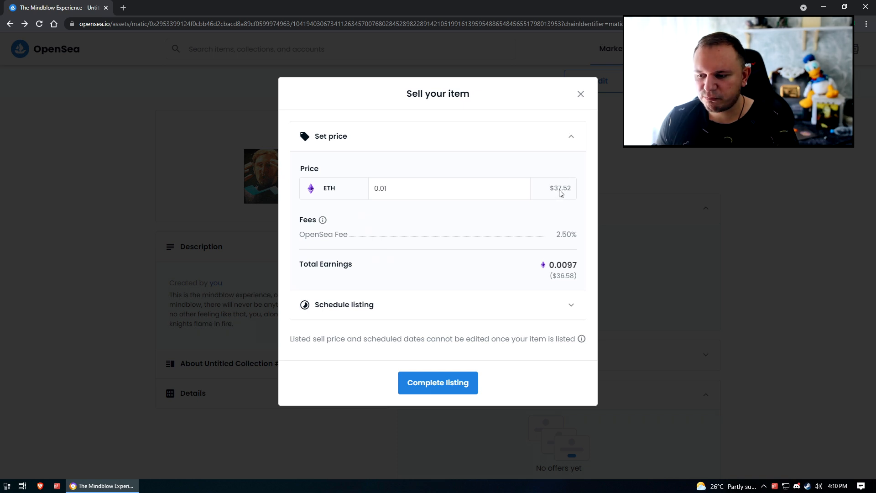
mouse_move(562, 286)
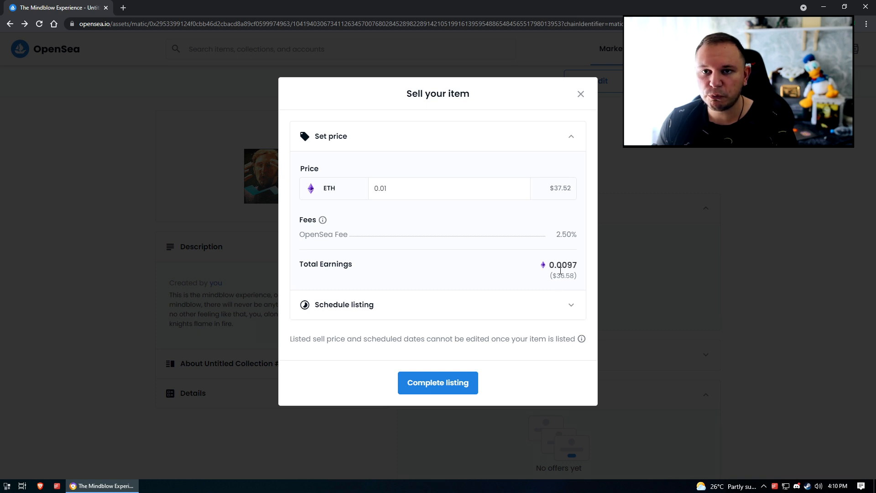
Submit the 0.01 ETH listing and attempt to unlock the currency, which fails with a transaction error
click(437, 383)
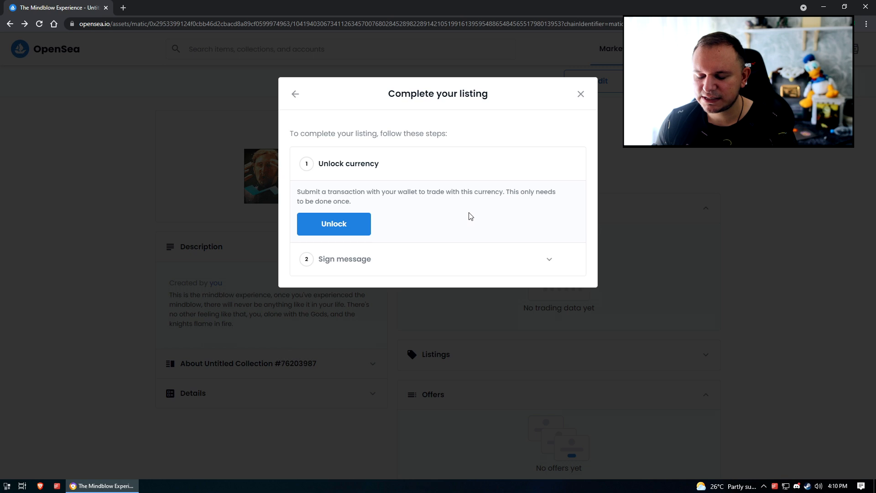
click(334, 224)
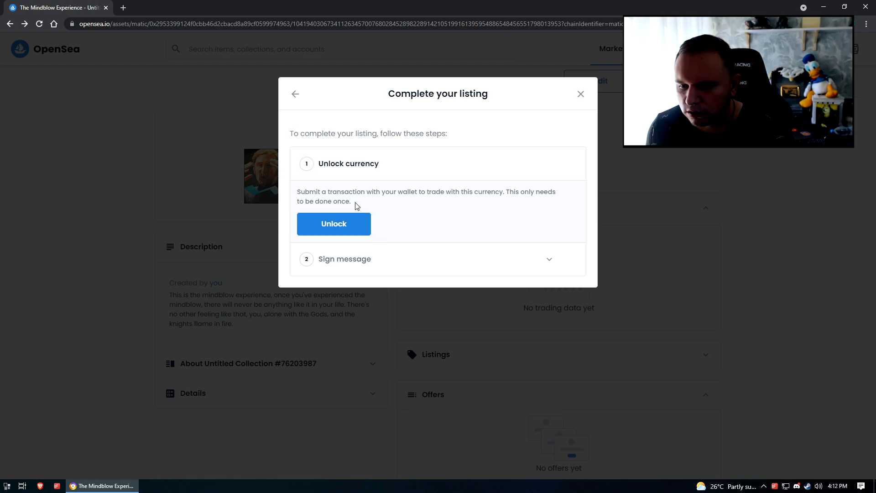
mouse_move(433, 190)
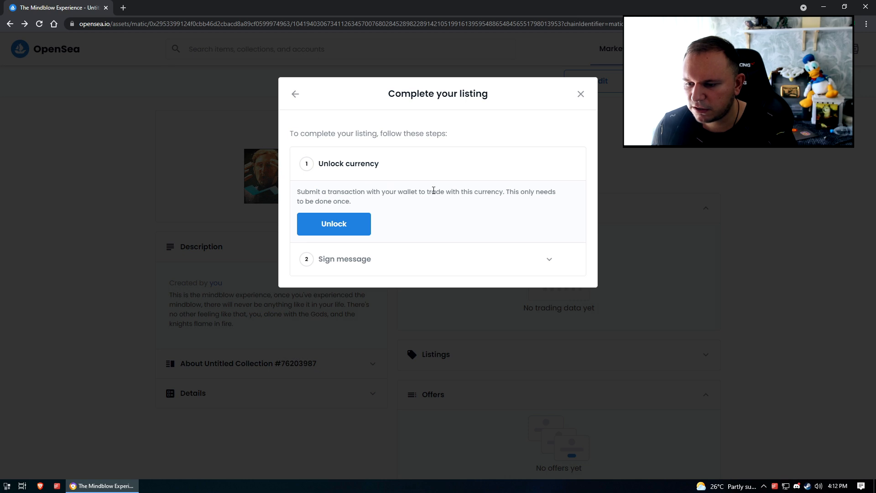
click(335, 223)
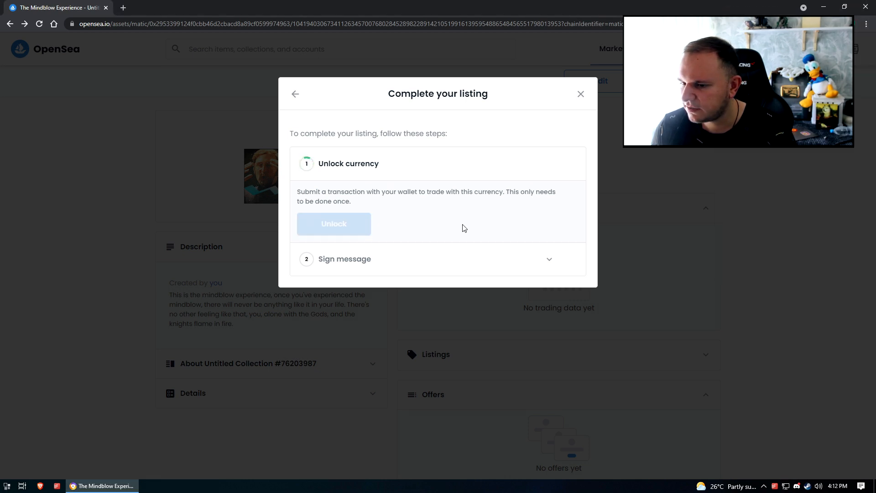
click(334, 223)
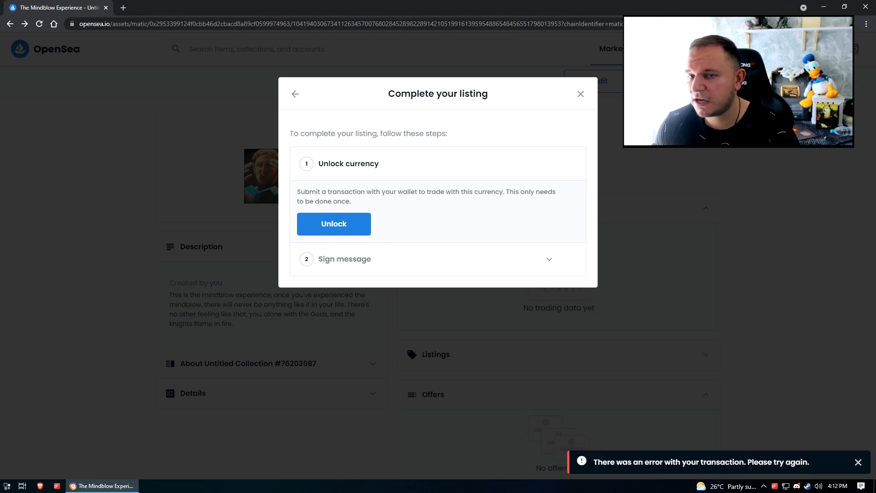
mouse_move(524, 203)
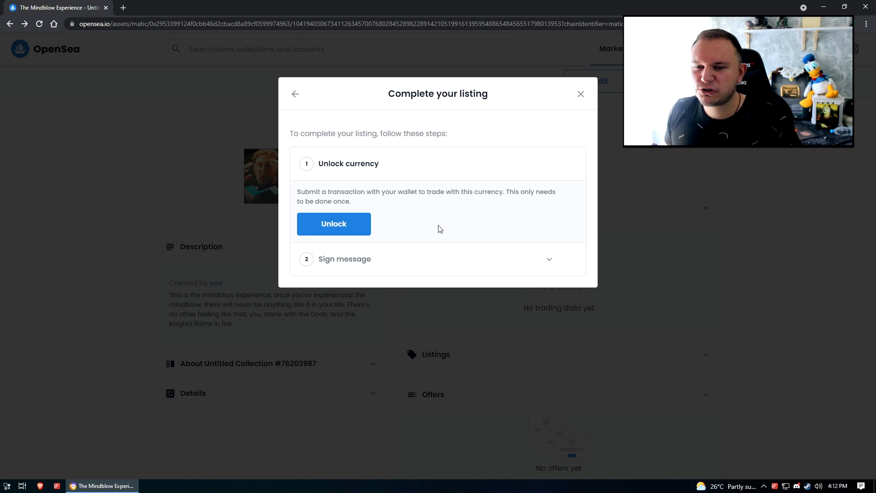
click(333, 223)
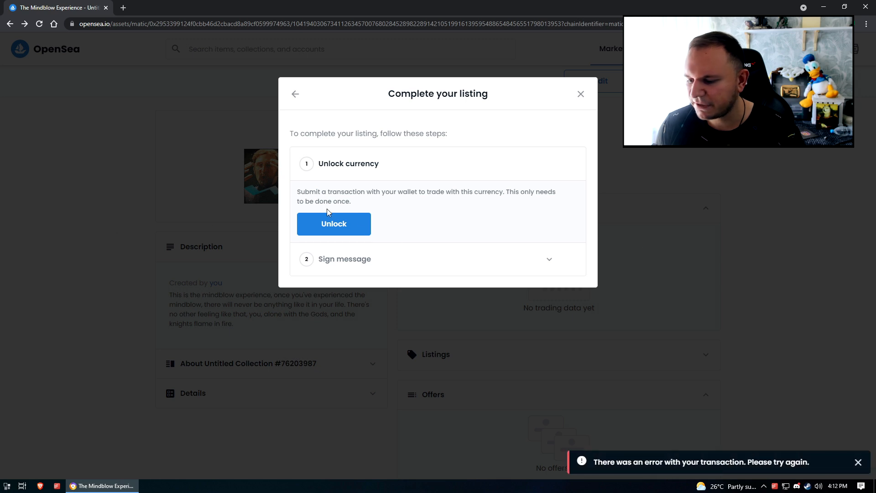
mouse_move(379, 207)
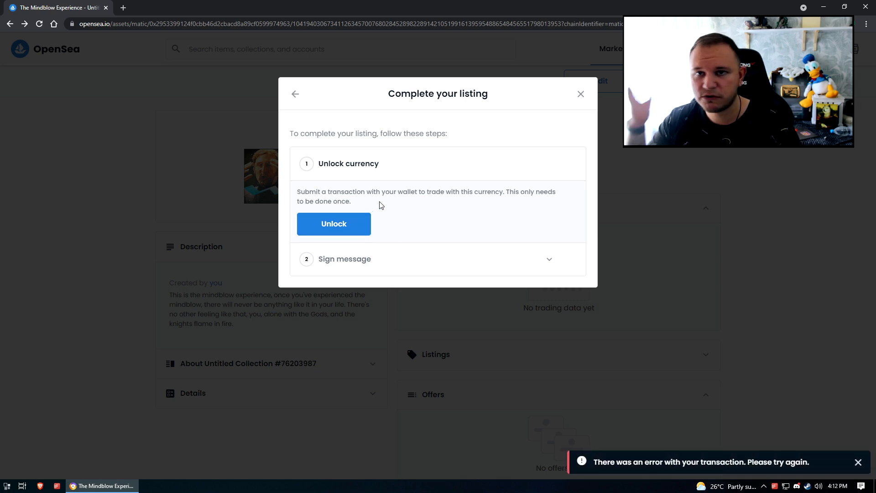
mouse_move(385, 205)
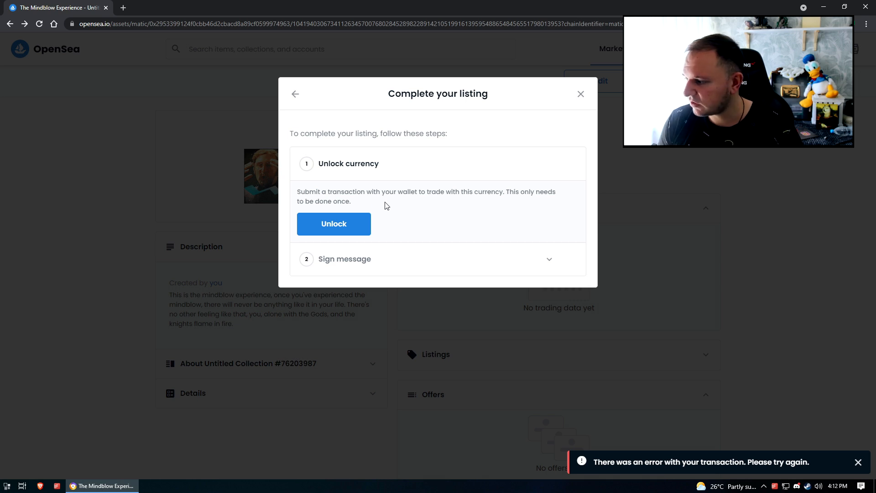
Complete the listing at 0.05 ETH, sign it in MetaMask and dismiss the confirmation
click(294, 93)
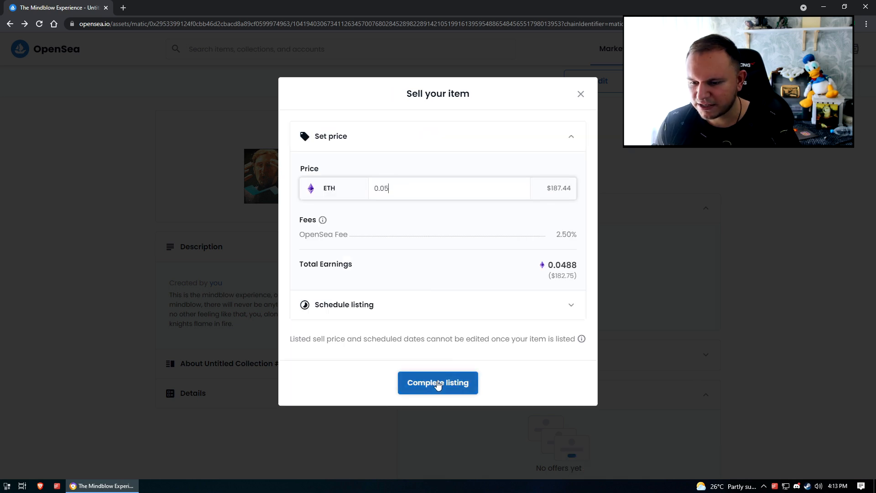
click(437, 382)
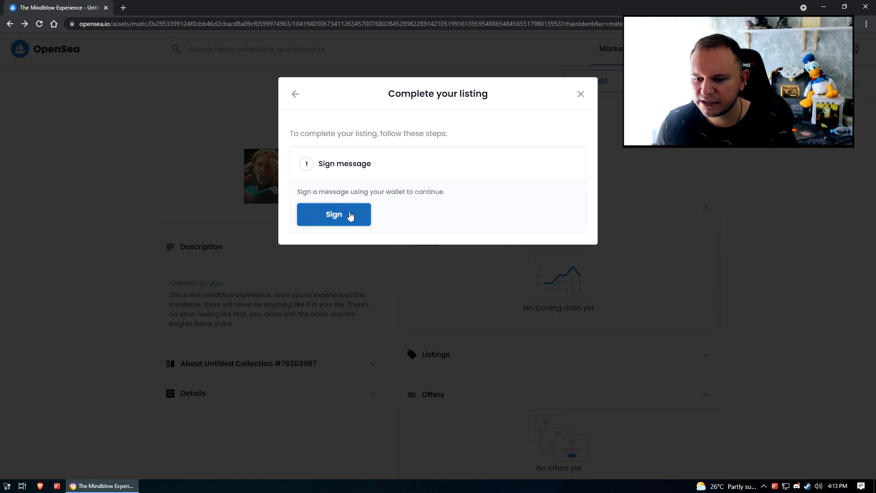
click(334, 214)
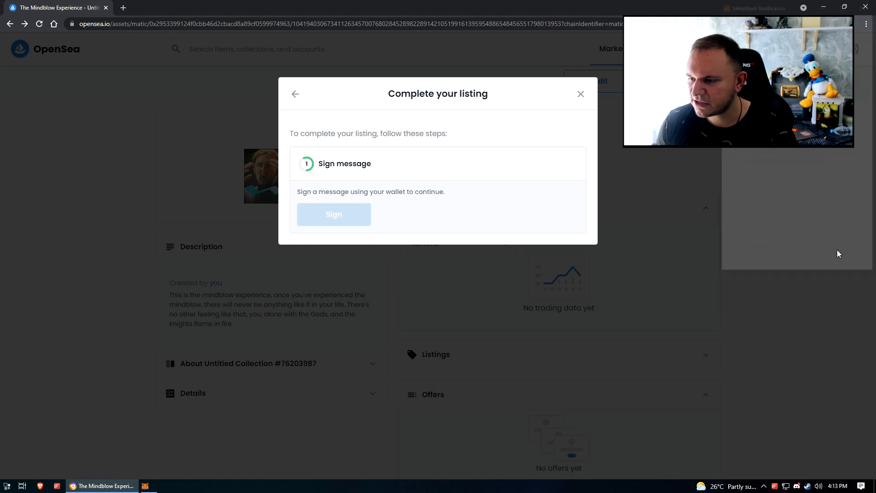
click(334, 214)
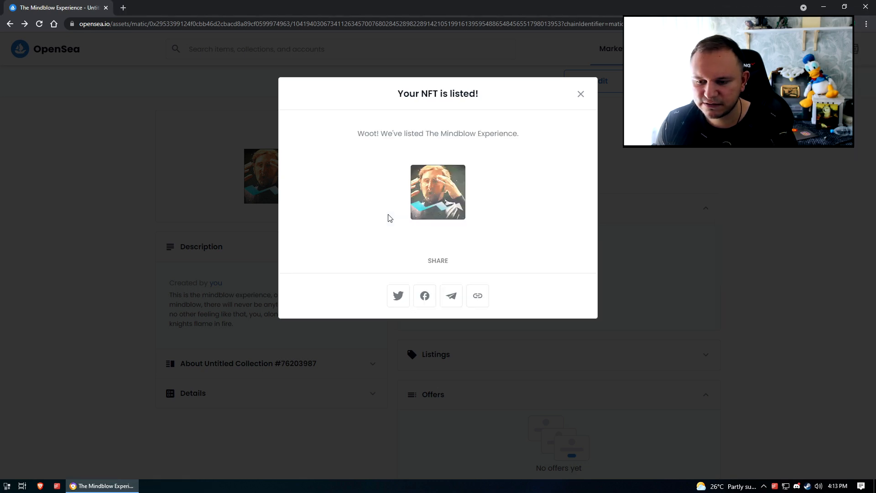
click(581, 93)
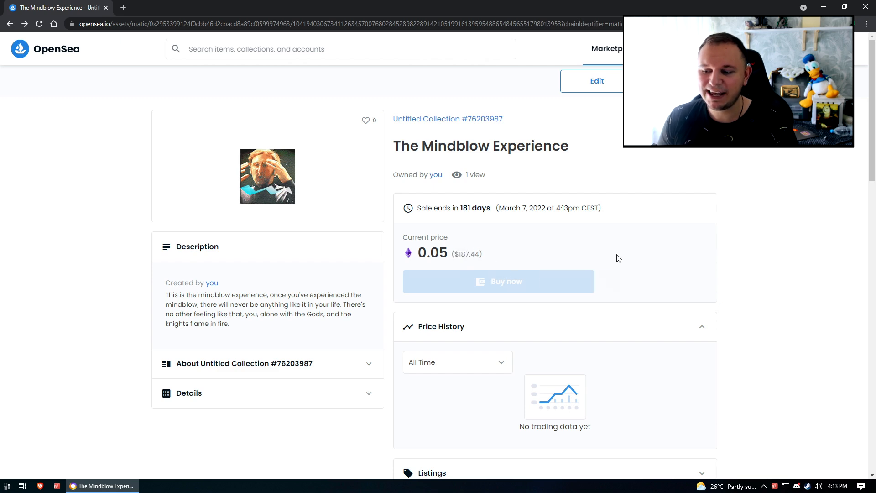
Scroll through the listed item page and back to the top
scroll(down, 3)
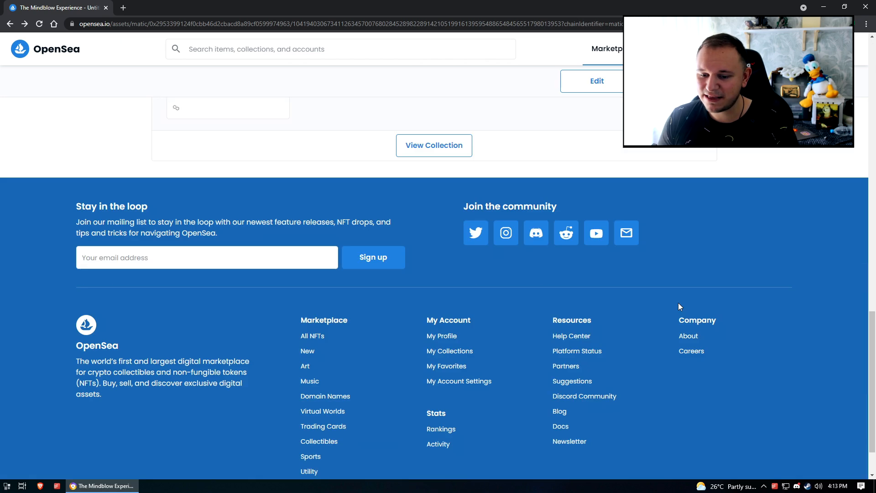
scroll(up, 3)
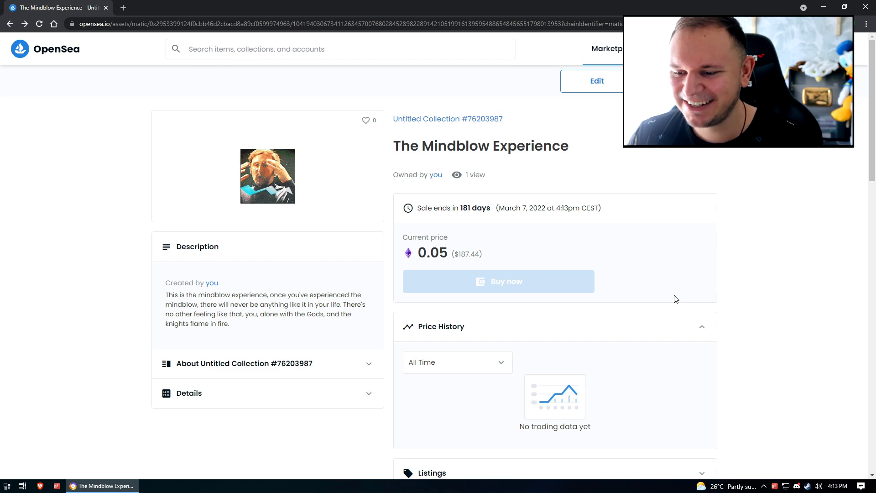
mouse_move(460, 207)
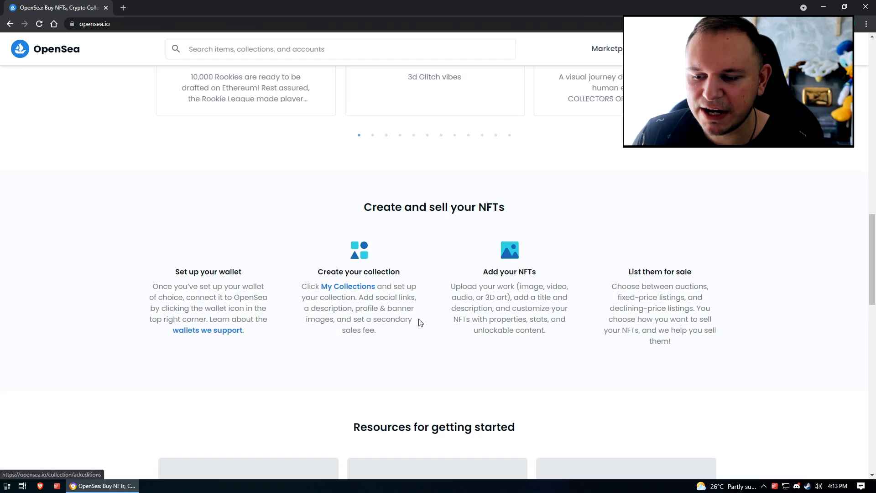
scroll(up, 3)
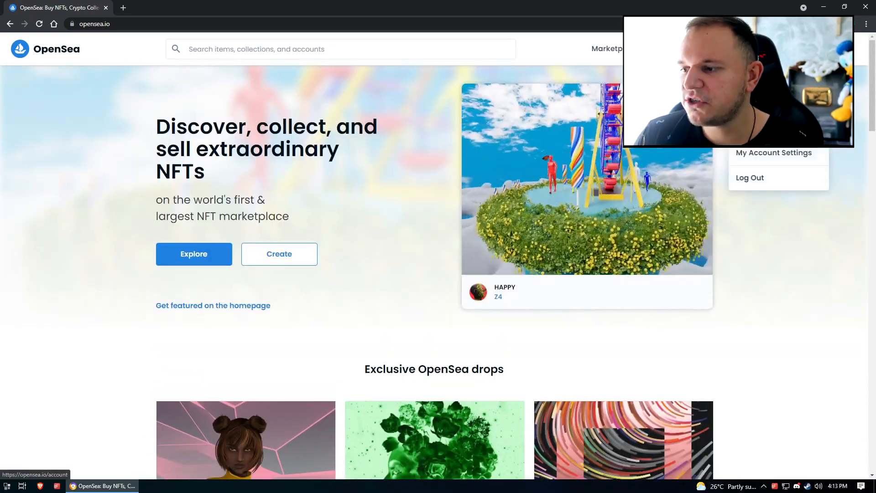
click(774, 152)
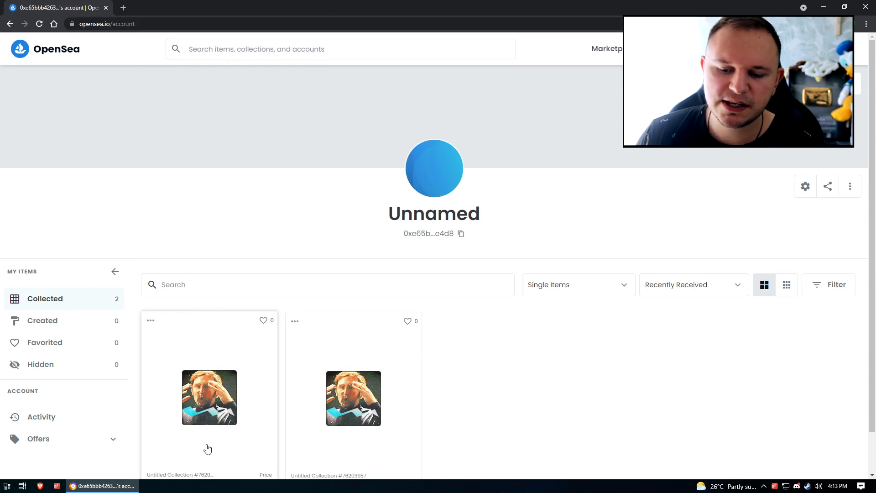
scroll(down, 3)
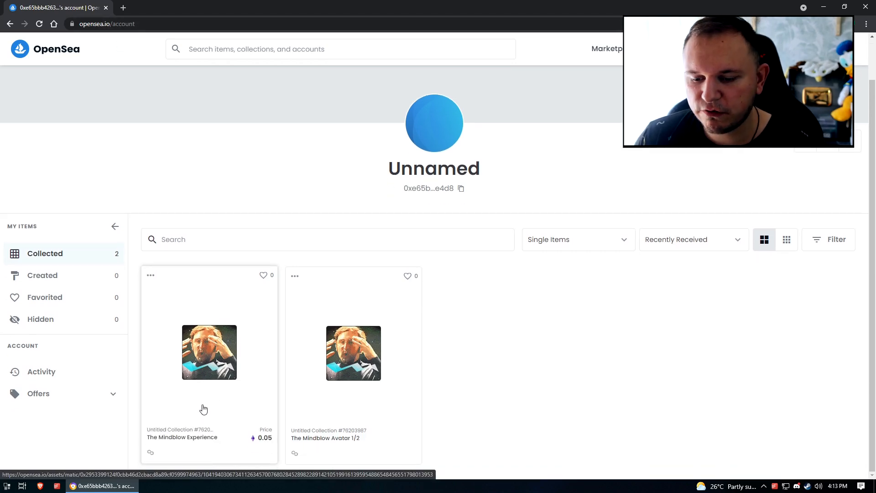
mouse_move(110, 93)
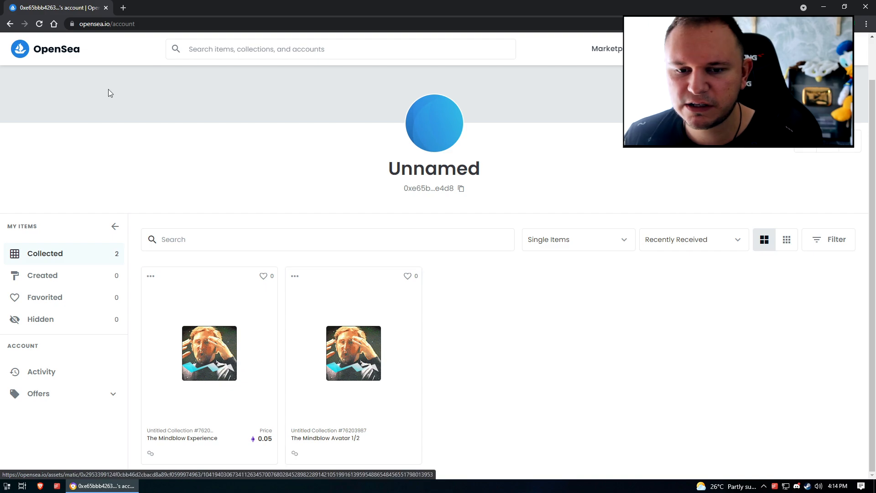
click(44, 49)
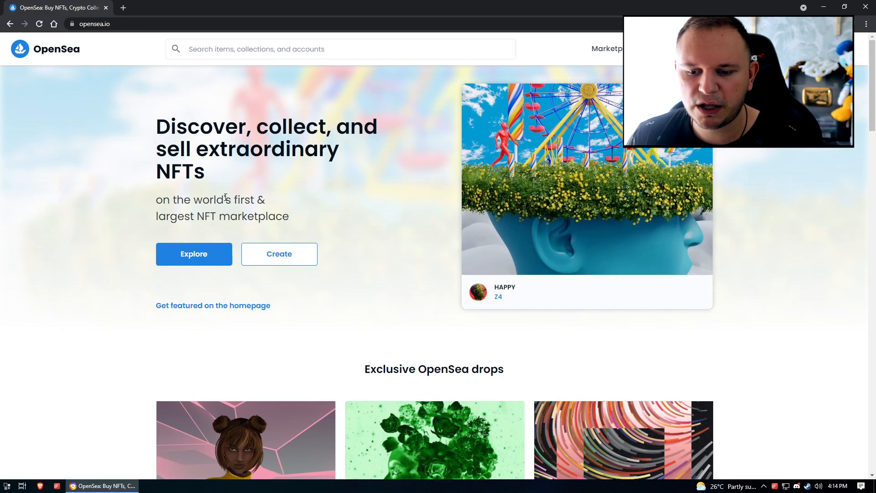
scroll(down, 3)
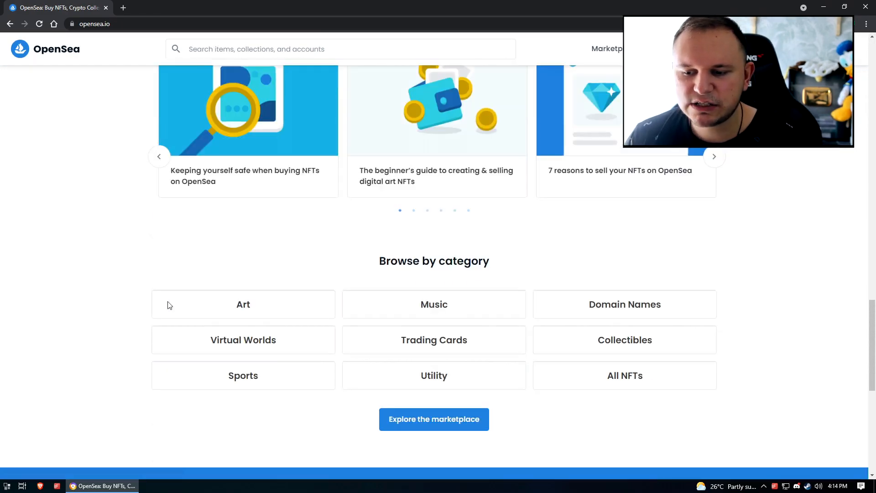
scroll(down, 3)
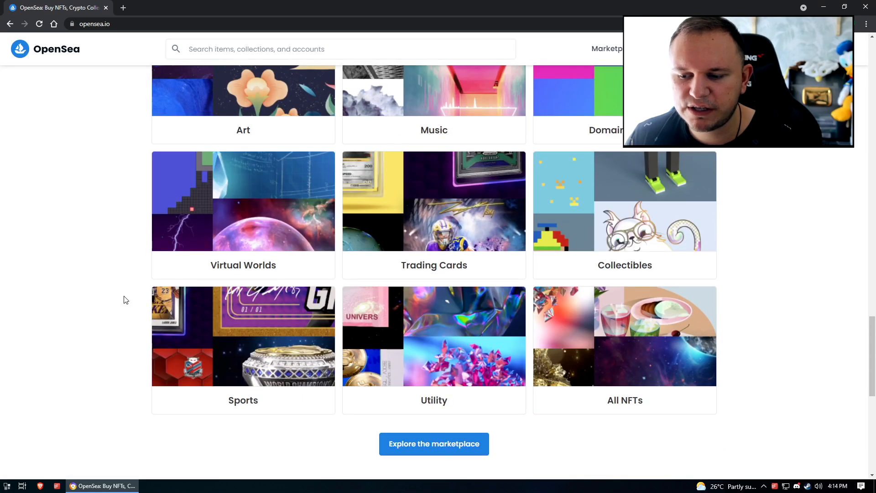
scroll(up, 3)
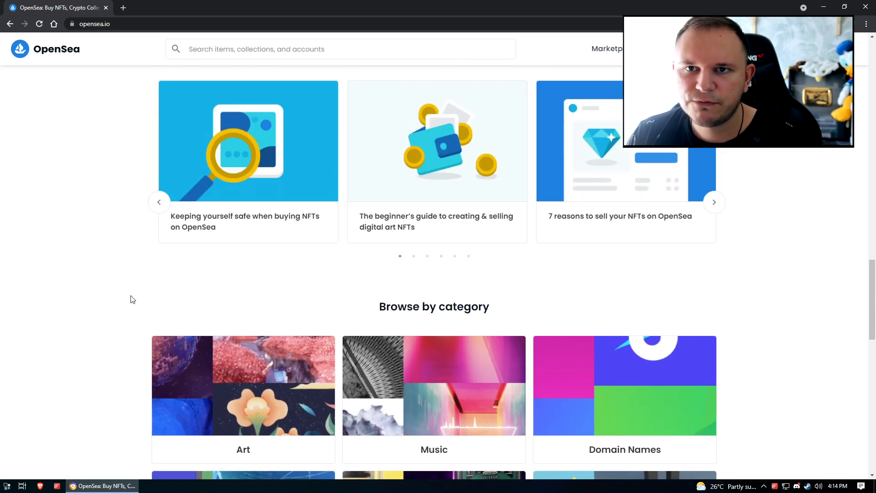
scroll(down, 3)
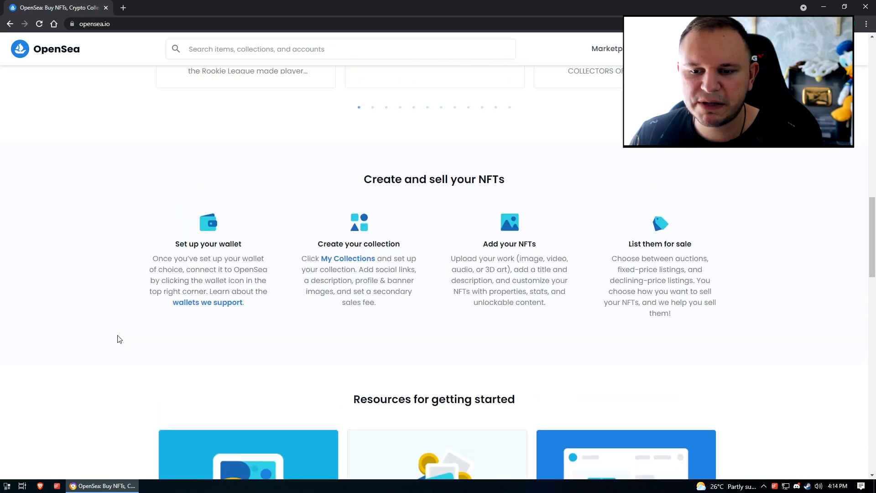
scroll(down, 3)
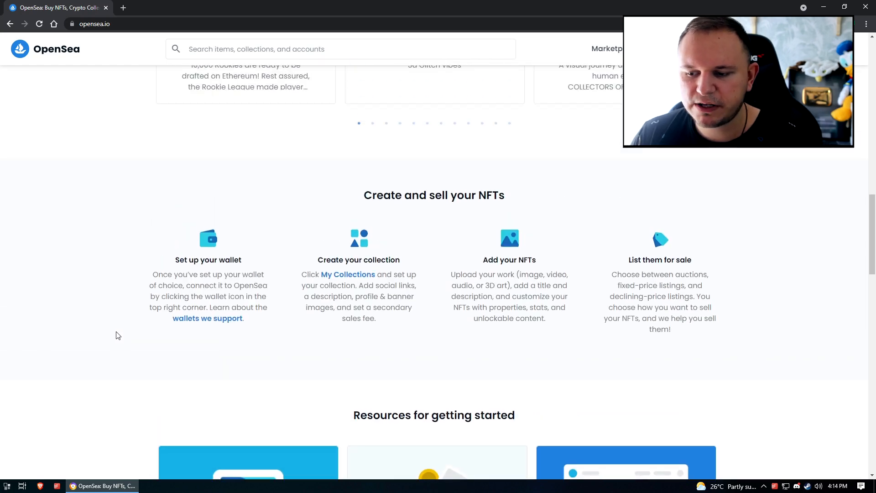
click(46, 48)
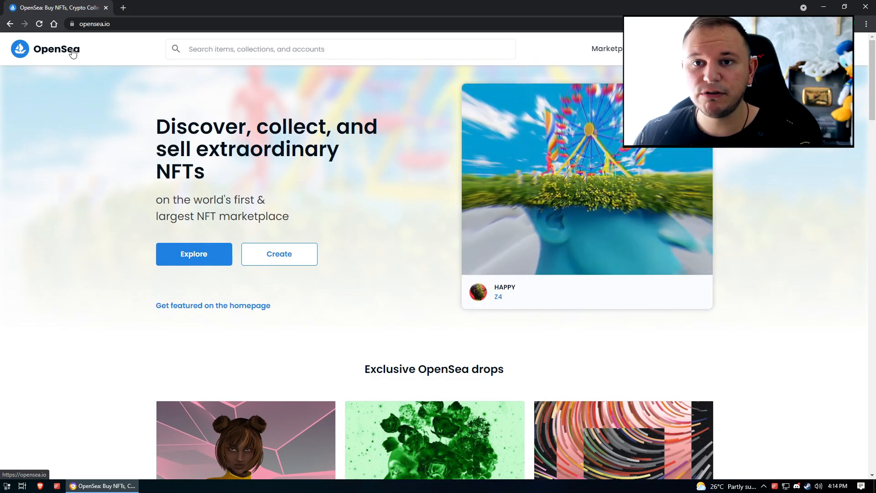